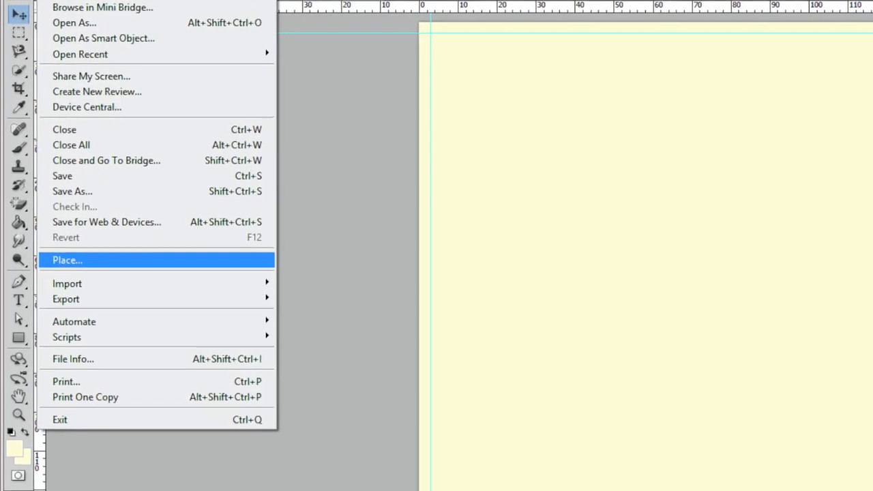
Finish the page file from the File menu before launching InDesign CS5.5.
{"action": "left_click", "coordinate": [67, 261]}
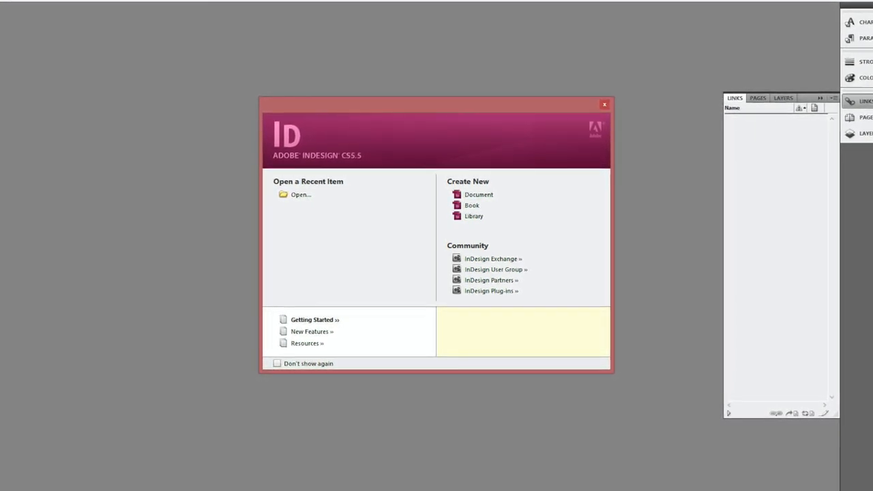
{"action": "left_click", "coordinate": [477, 194]}
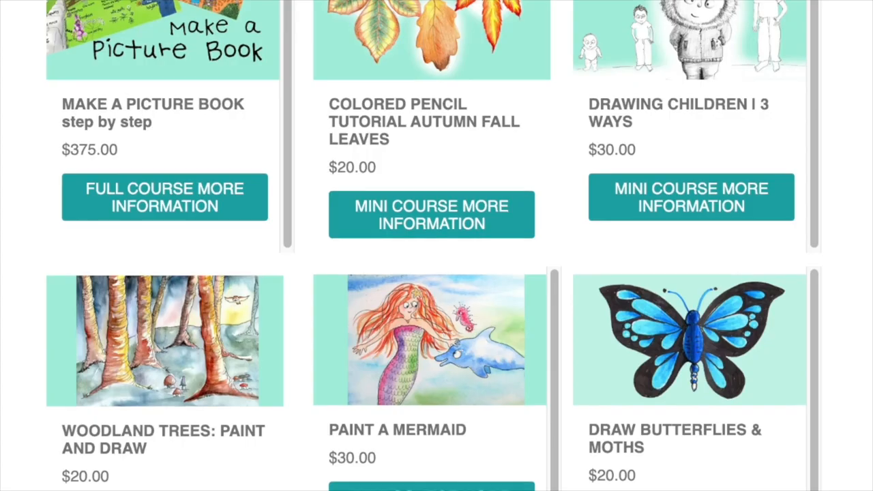
{"action": "scroll", "scroll_direction": "down", "scroll_amount": 3}
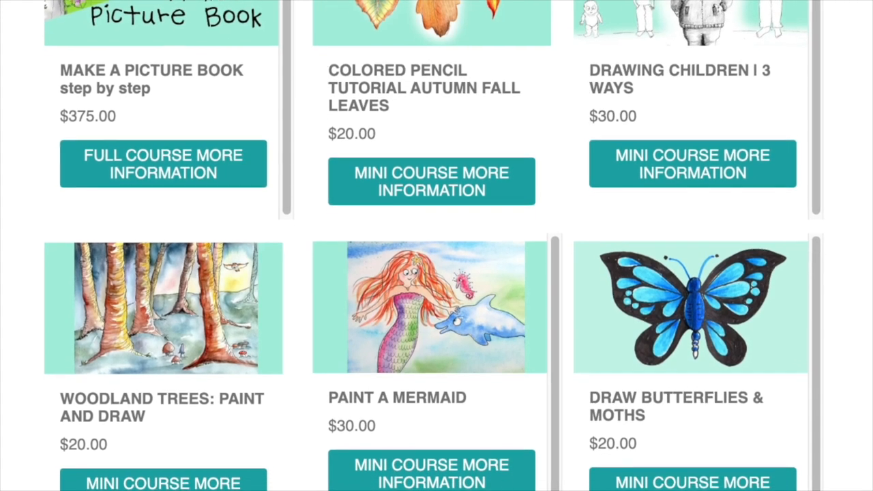
{"action": "scroll", "scroll_direction": "down", "scroll_amount": 3}
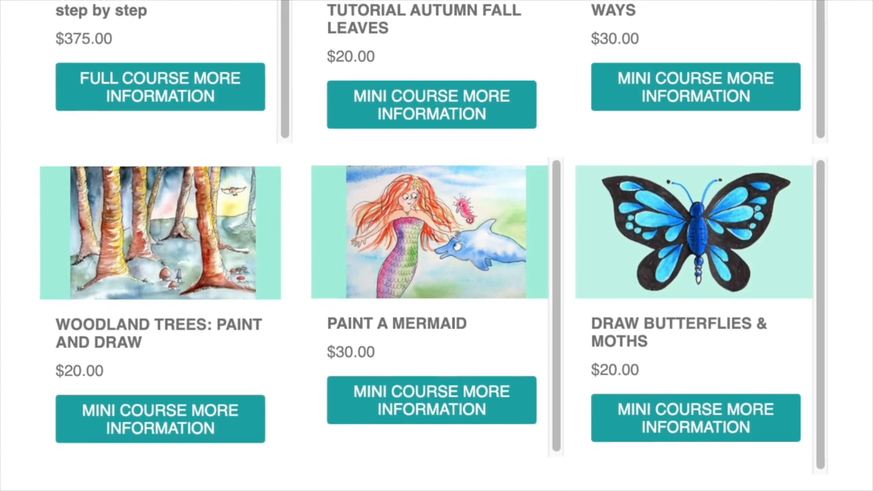
{"action": "scroll", "scroll_direction": "down", "scroll_amount": 3}
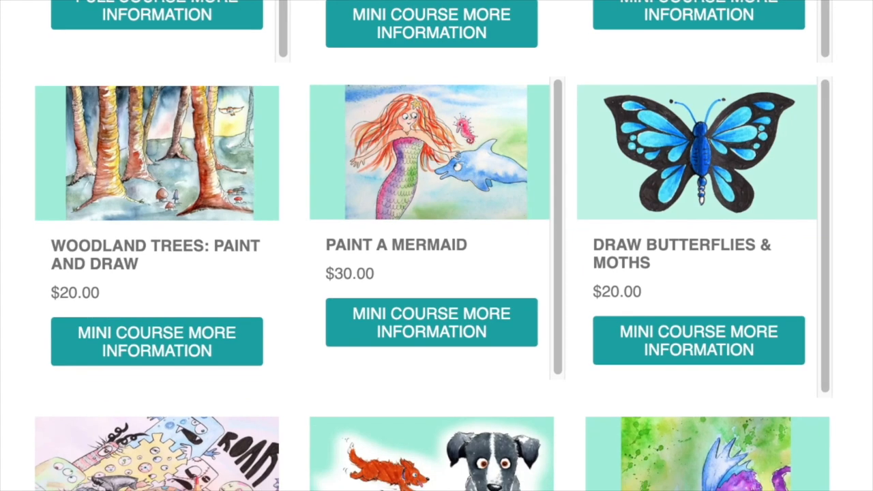
{"action": "scroll", "scroll_direction": "down", "scroll_amount": 3}
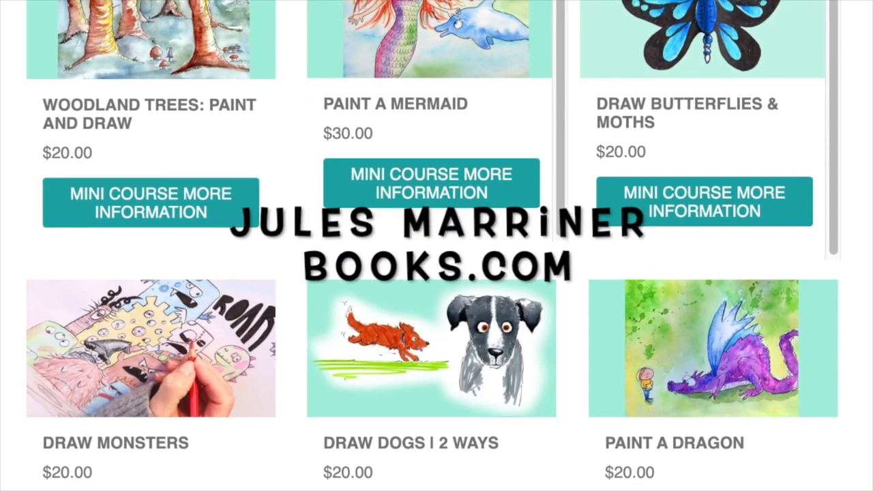